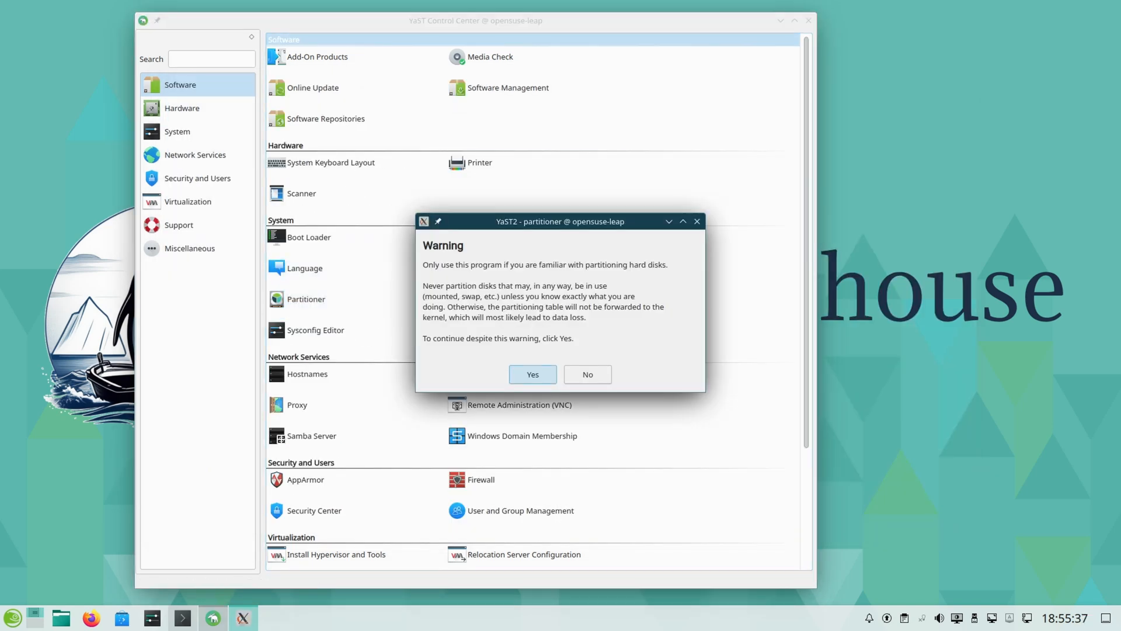
# Confirm the YaST partitioner warning with Yes and return to the openSUSE desktop
pyautogui.click(533, 374)
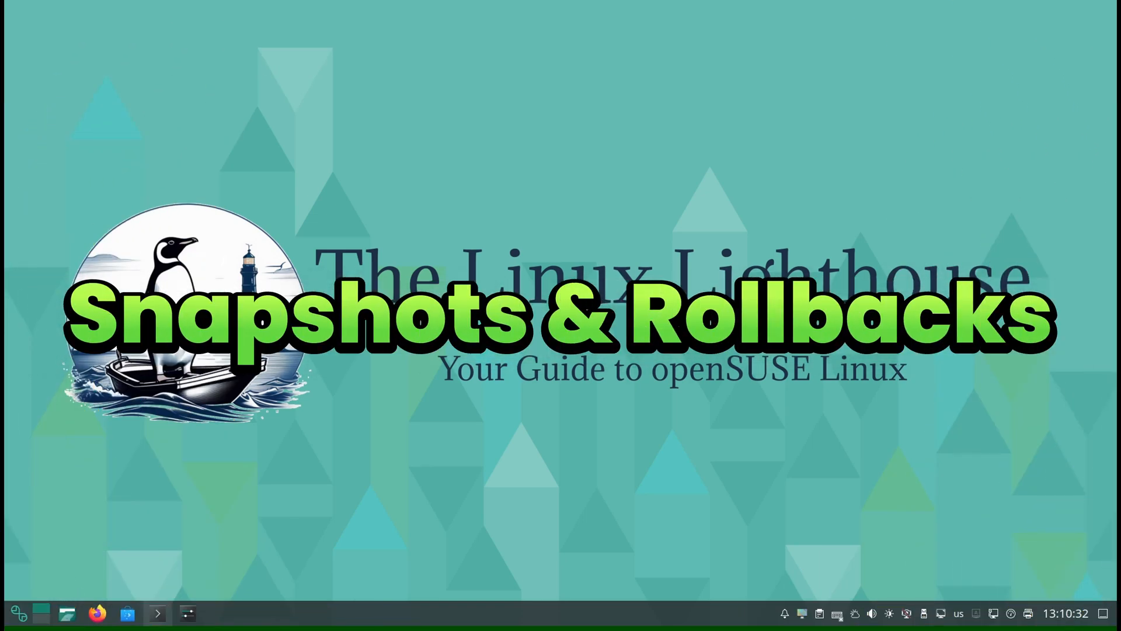
pyautogui.click(154, 613)
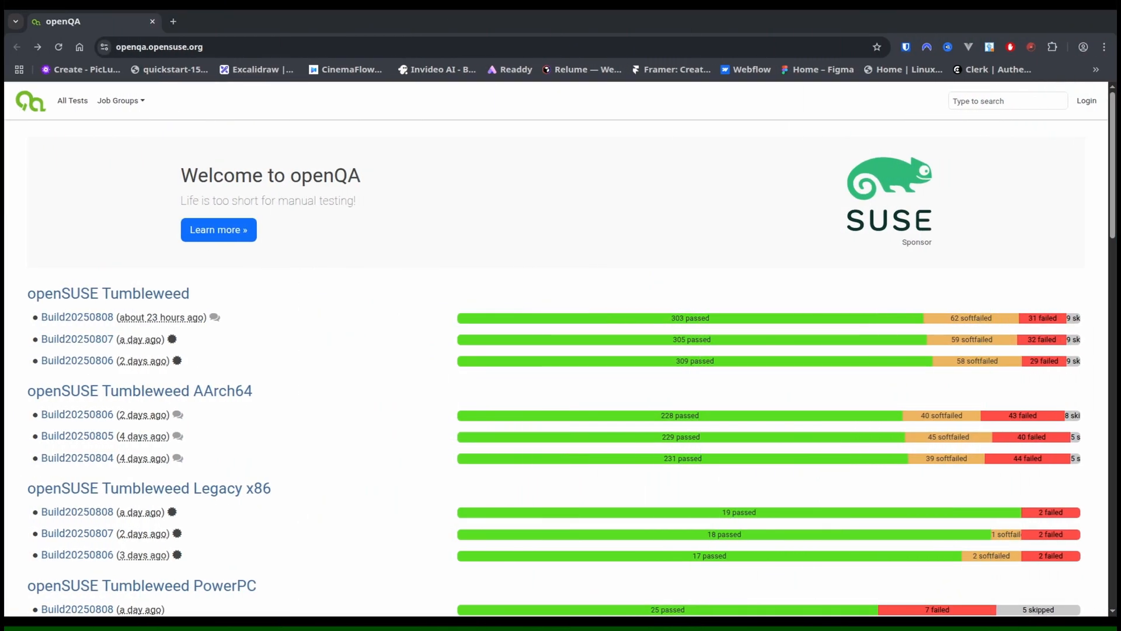
# Scroll the openQA front page down to the PowerPC, s390x, RISC-V, Kernel, Slowroll and Leap 16 results
pyautogui.scroll(-3)
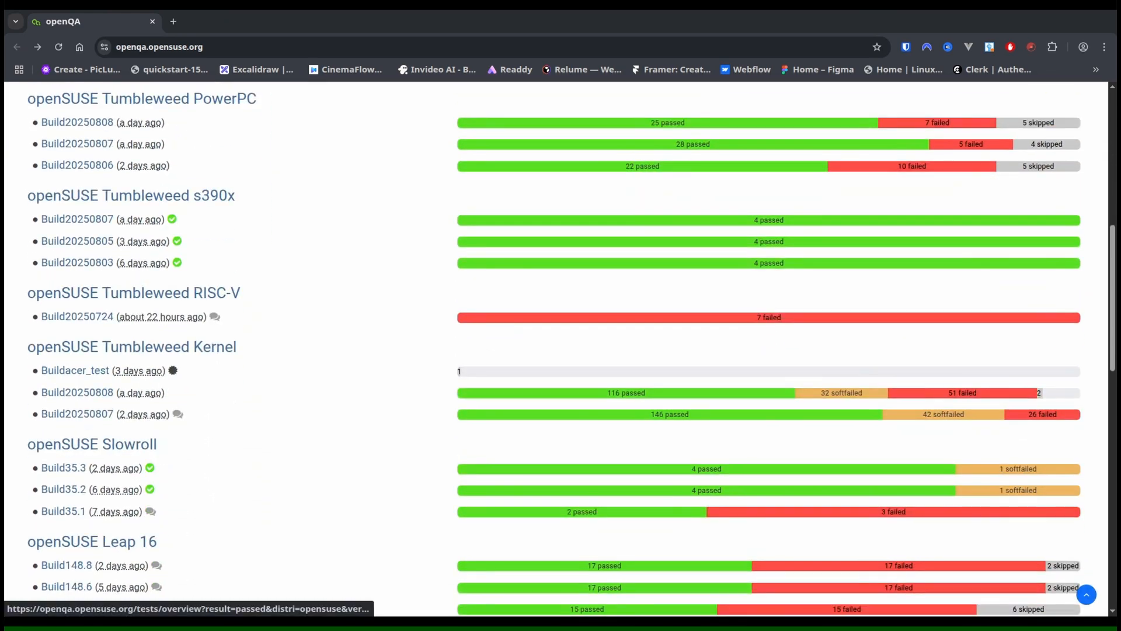